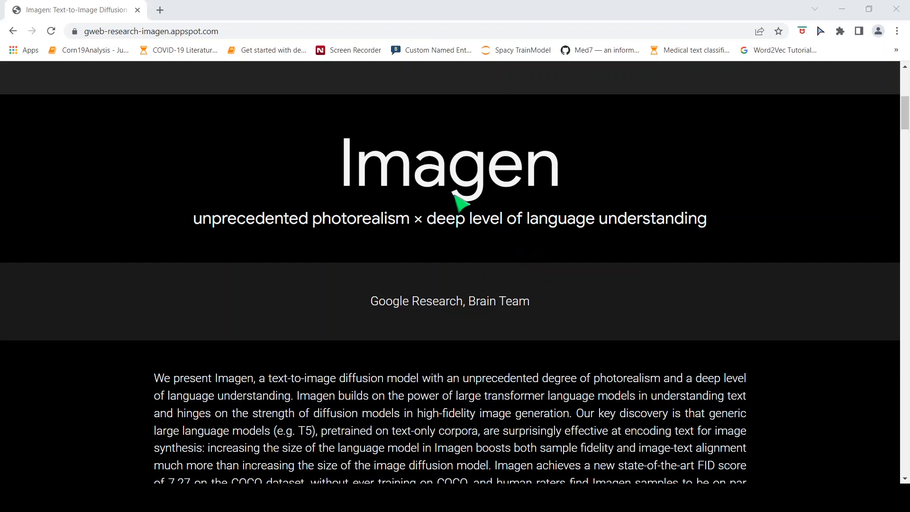
- Scroll past the abstract and the Research Paper and DrawBench buttons to the sample image gallery
{"action": "scroll", "scroll_direction": "down", "scroll_amount": 3}
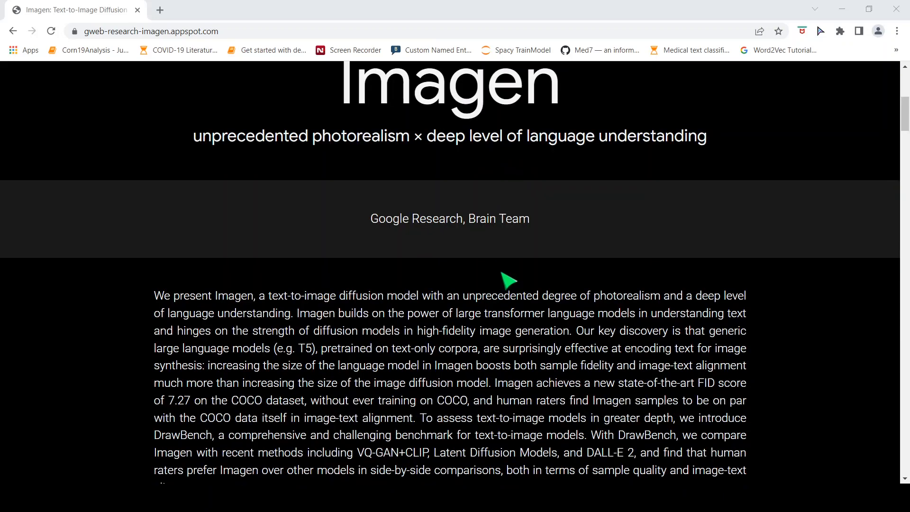
{"action": "scroll", "scroll_direction": "down", "scroll_amount": 3}
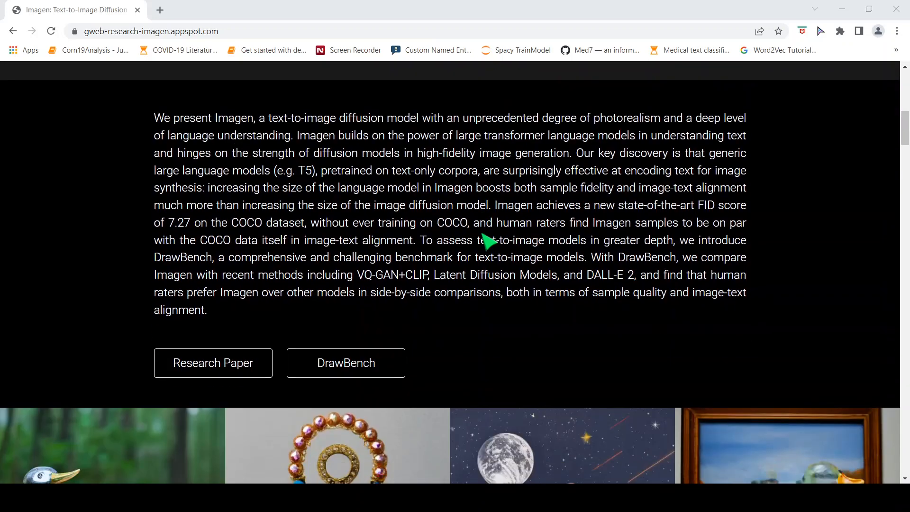
{"action": "scroll", "scroll_direction": "down", "scroll_amount": 3}
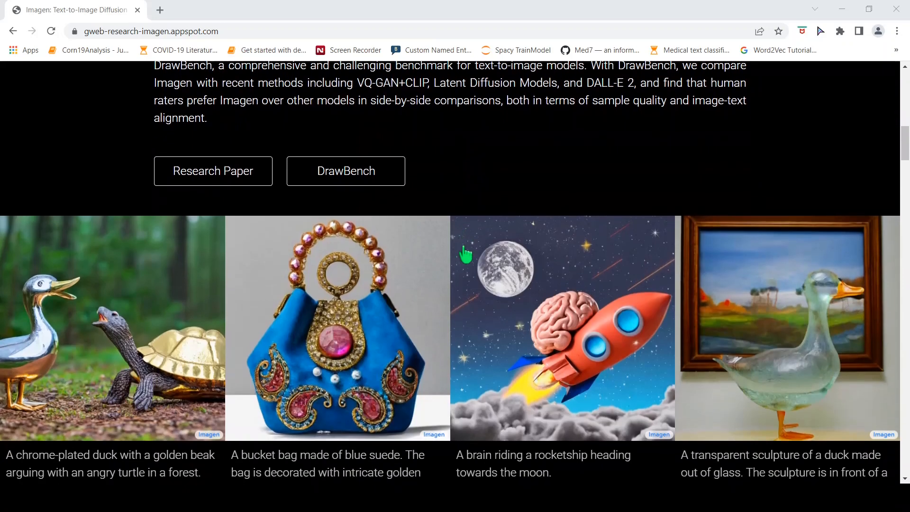
{"action": "scroll", "scroll_direction": "down", "scroll_amount": 3}
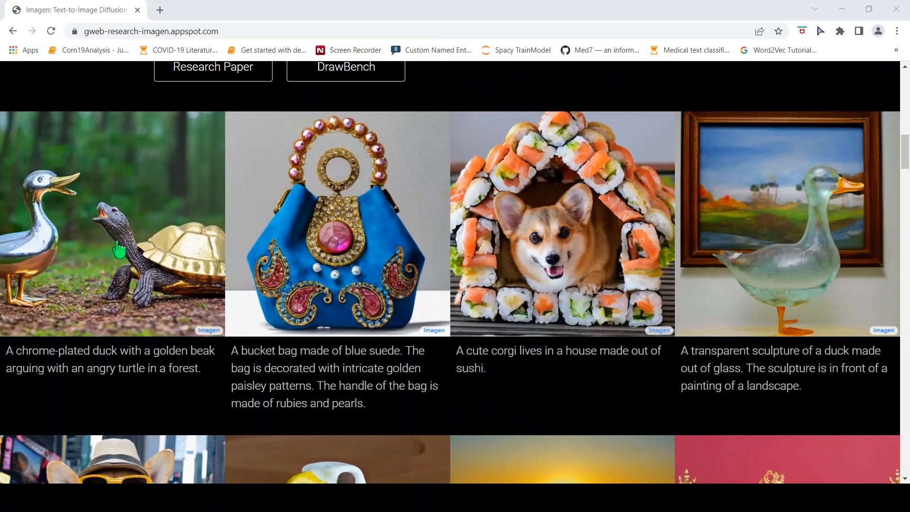
{"action": "mouse_move", "coordinate": [52, 368]}
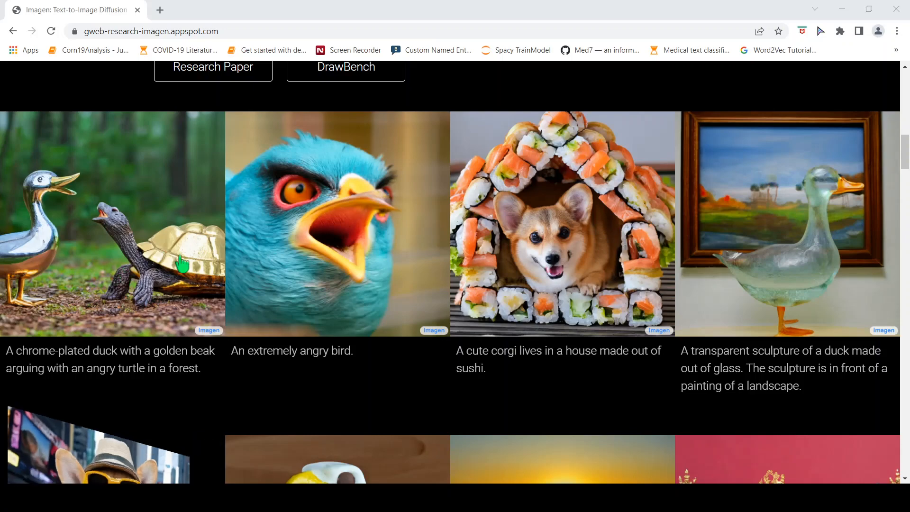
- Scroll past the gallery to the diagram of text becoming a 1024 × 1024 Golden Retriever image
{"action": "scroll", "scroll_direction": "down", "scroll_amount": 3}
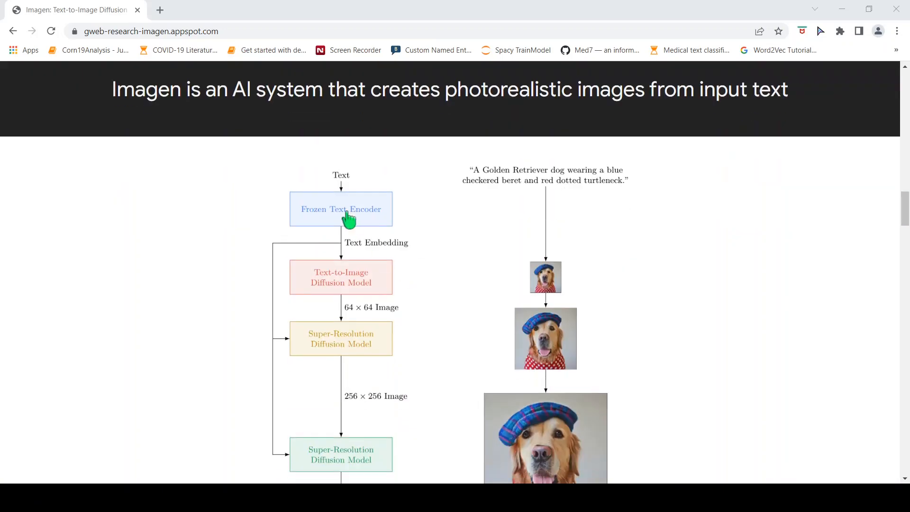
{"action": "mouse_move", "coordinate": [343, 188]}
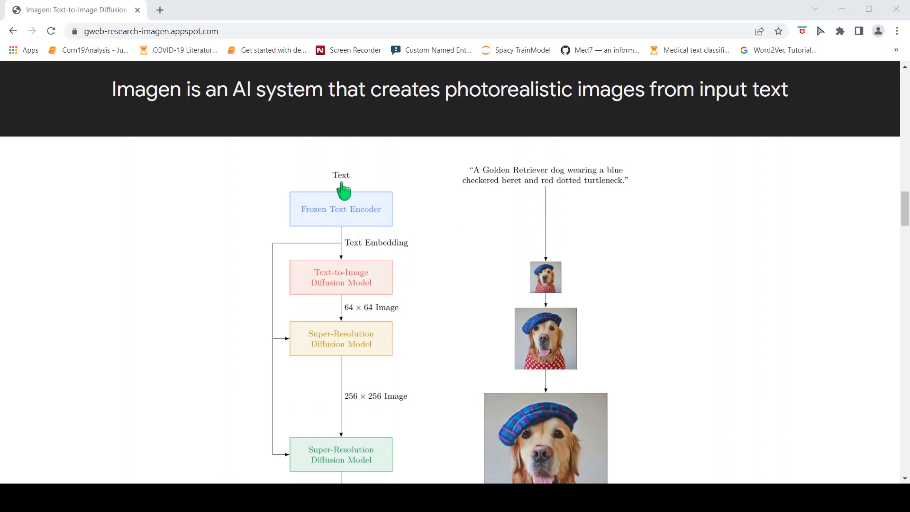
{"action": "mouse_move", "coordinate": [369, 210]}
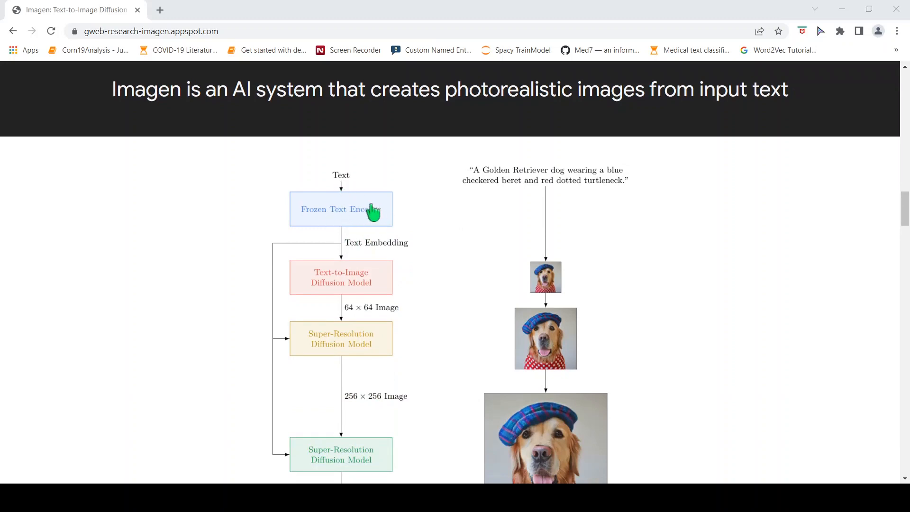
{"action": "mouse_move", "coordinate": [380, 254]}
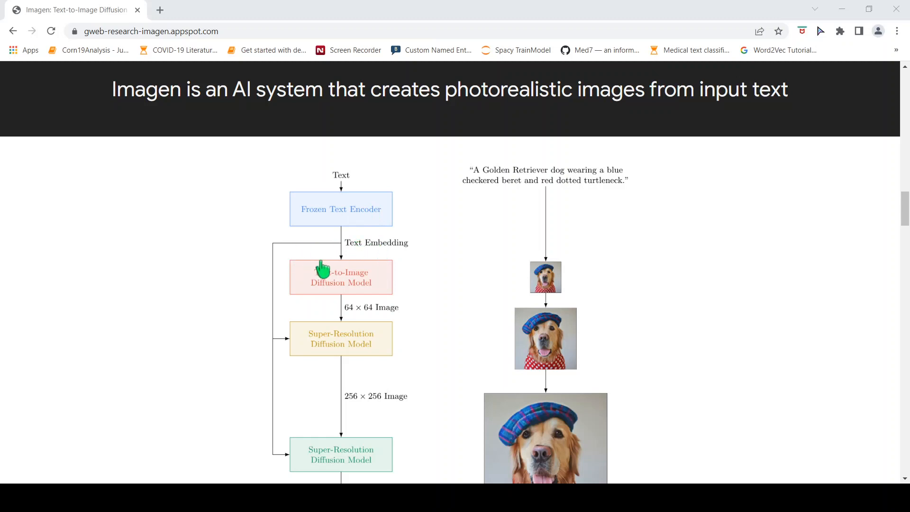
{"action": "mouse_move", "coordinate": [362, 299]}
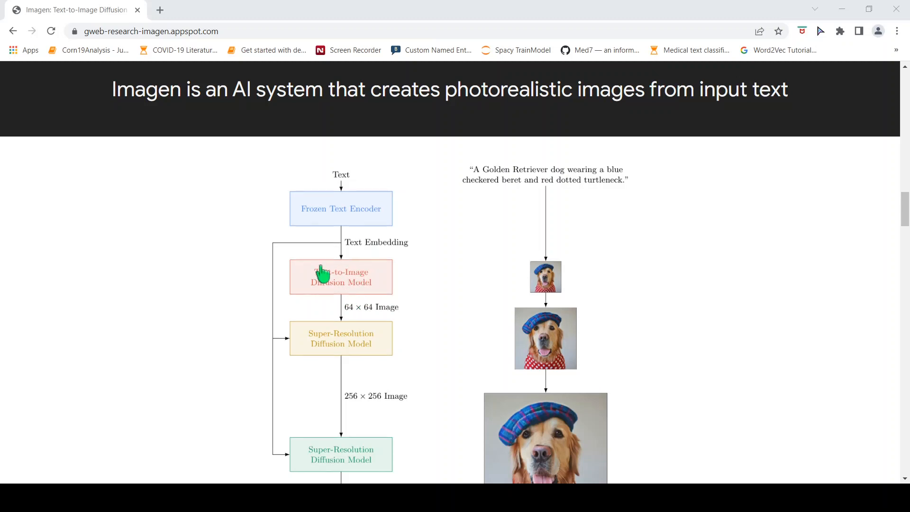
{"action": "mouse_move", "coordinate": [345, 295]}
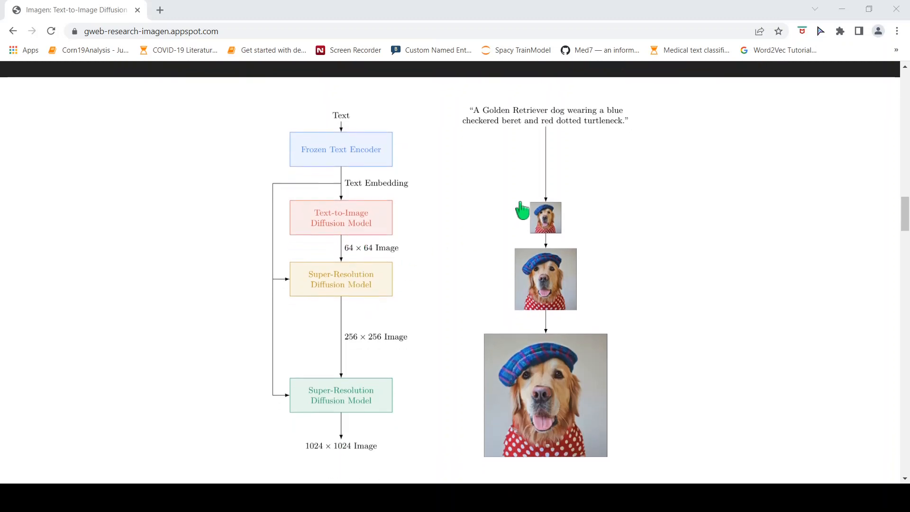
{"action": "mouse_move", "coordinate": [360, 302]}
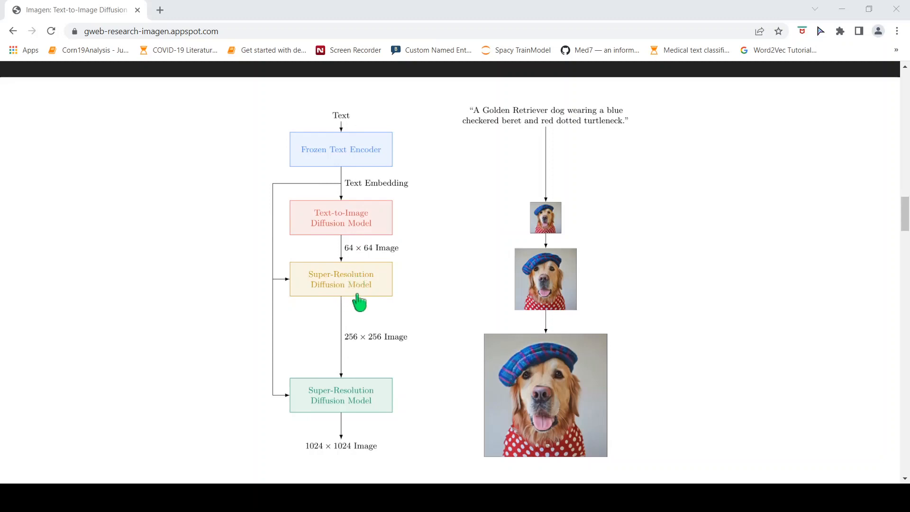
{"action": "mouse_move", "coordinate": [388, 280]}
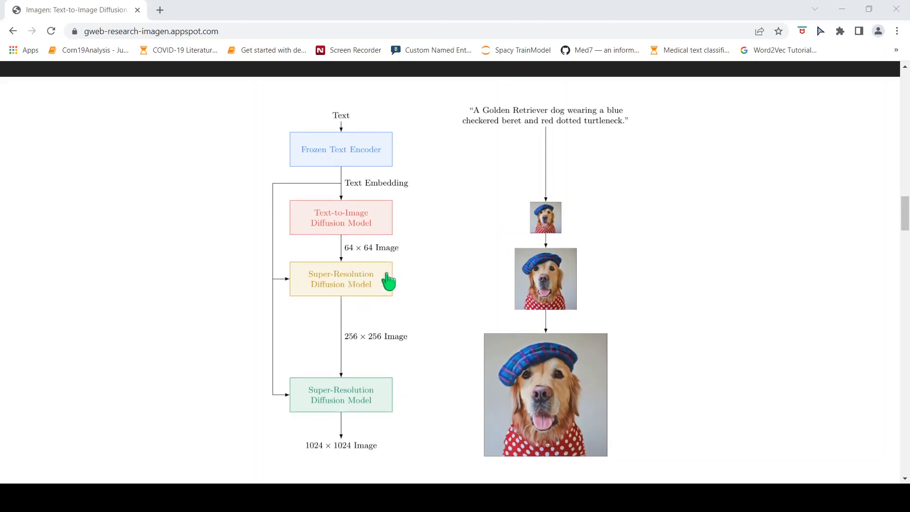
{"action": "mouse_move", "coordinate": [381, 349]}
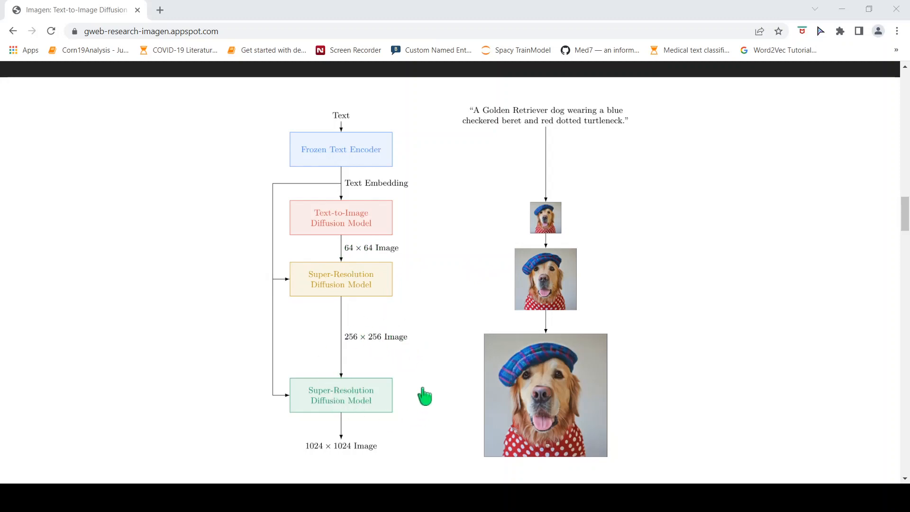
- Scroll past the COCO FID table to the 'Click on a word below and Imagen!' demo
{"action": "scroll", "scroll_direction": "down", "scroll_amount": 3}
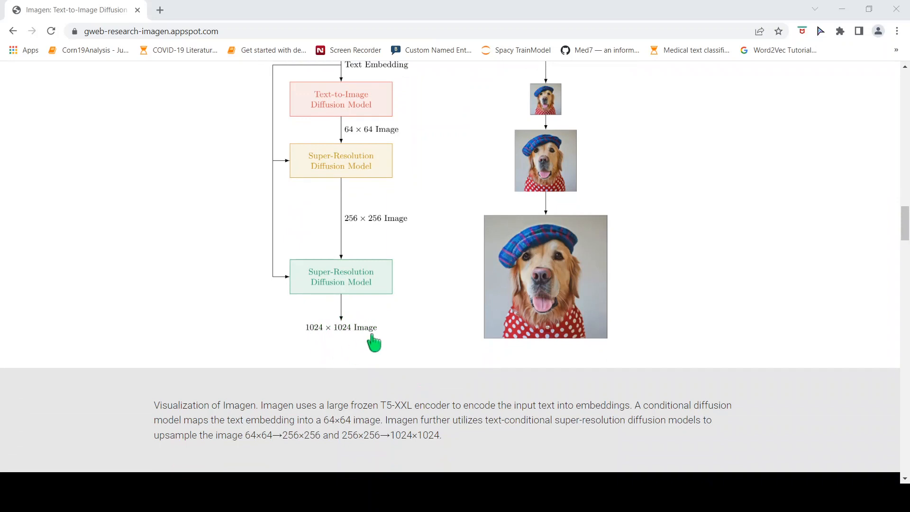
{"action": "mouse_move", "coordinate": [307, 190]}
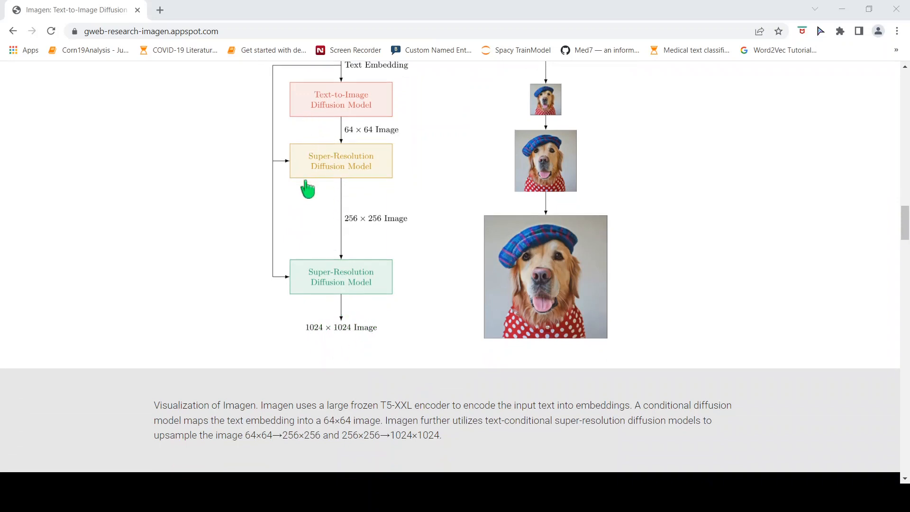
{"action": "mouse_move", "coordinate": [318, 171]}
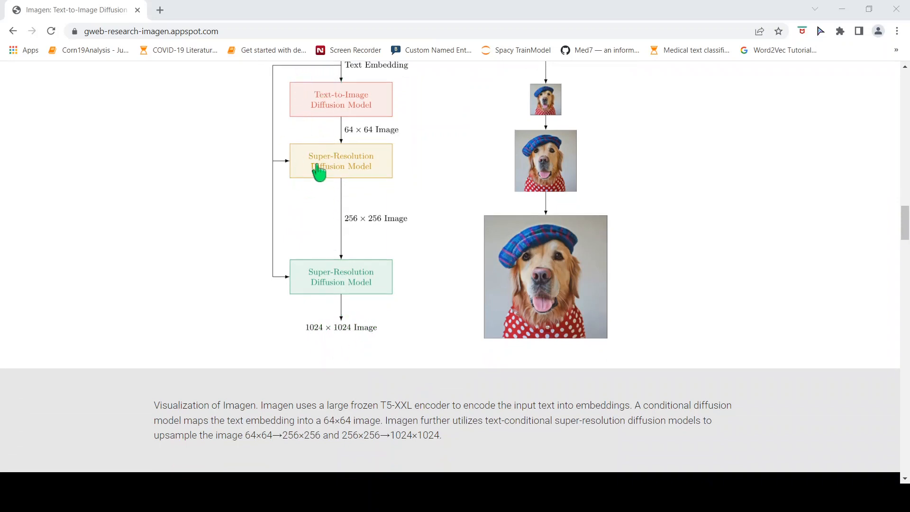
{"action": "mouse_move", "coordinate": [370, 138]}
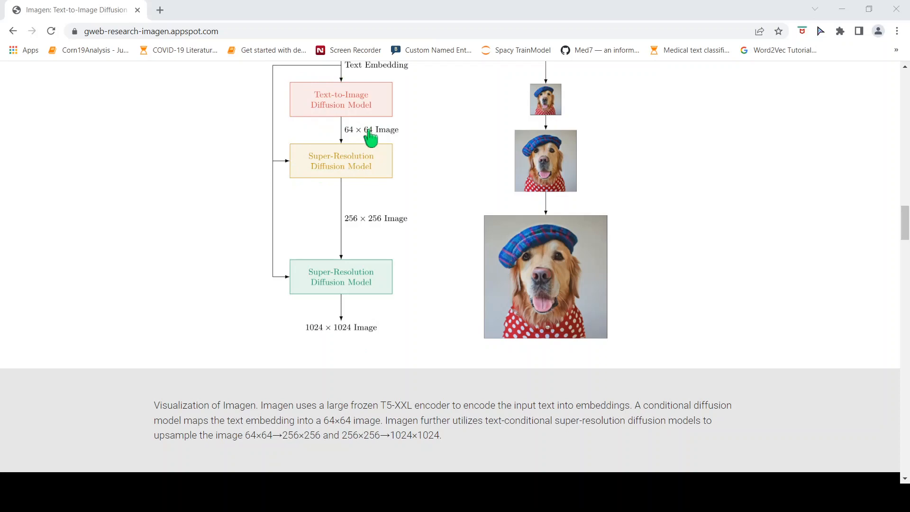
{"action": "scroll", "scroll_direction": "down", "scroll_amount": 3}
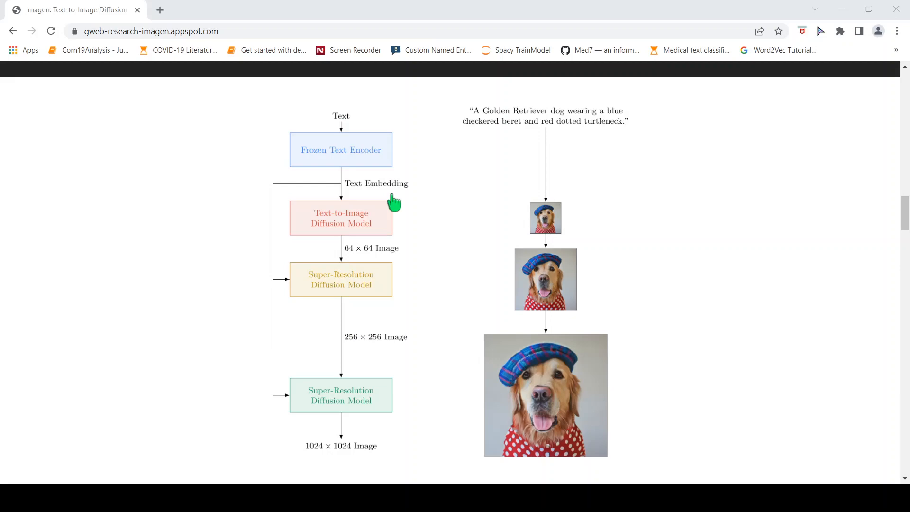
{"action": "scroll", "scroll_direction": "down", "scroll_amount": 3}
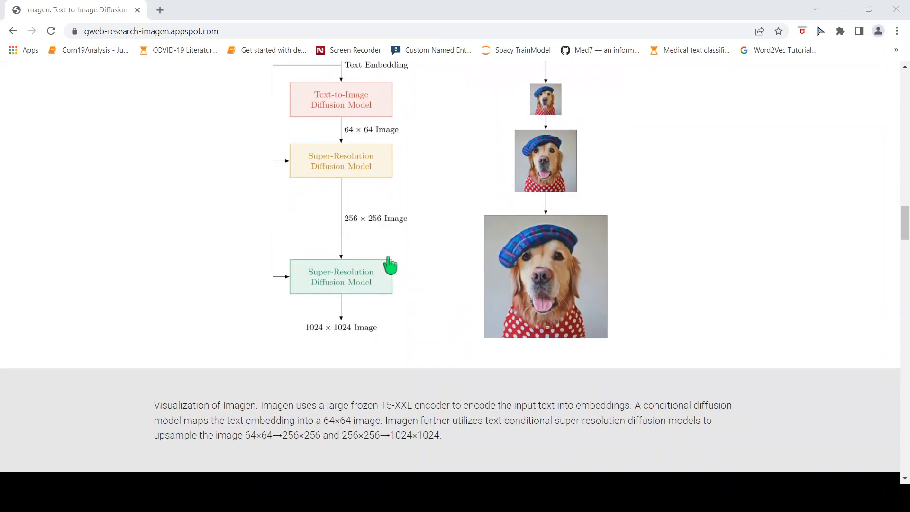
{"action": "mouse_move", "coordinate": [358, 193]}
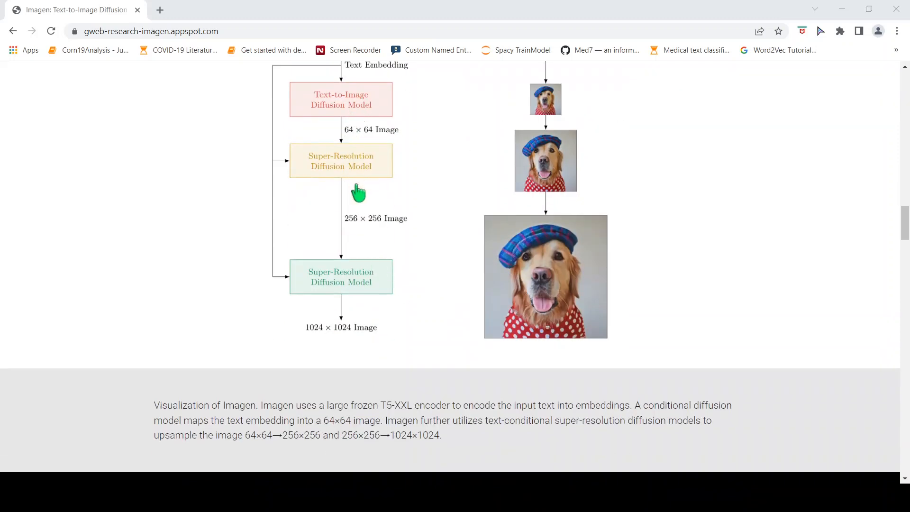
{"action": "mouse_move", "coordinate": [335, 359]}
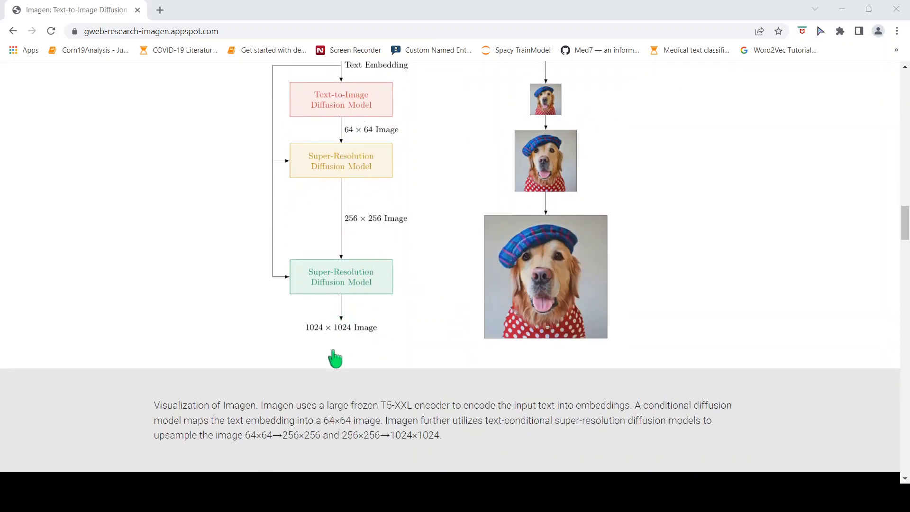
{"action": "mouse_move", "coordinate": [355, 139]}
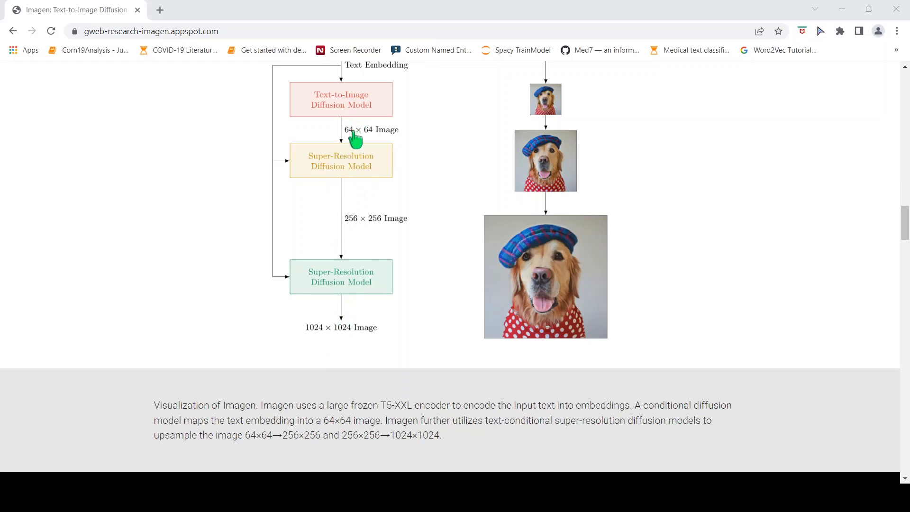
{"action": "mouse_move", "coordinate": [361, 152]}
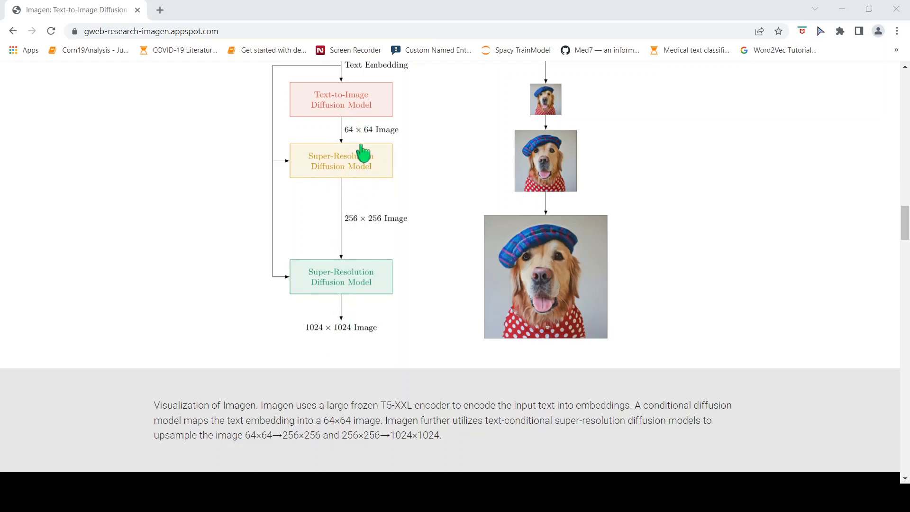
{"action": "mouse_move", "coordinate": [609, 438]}
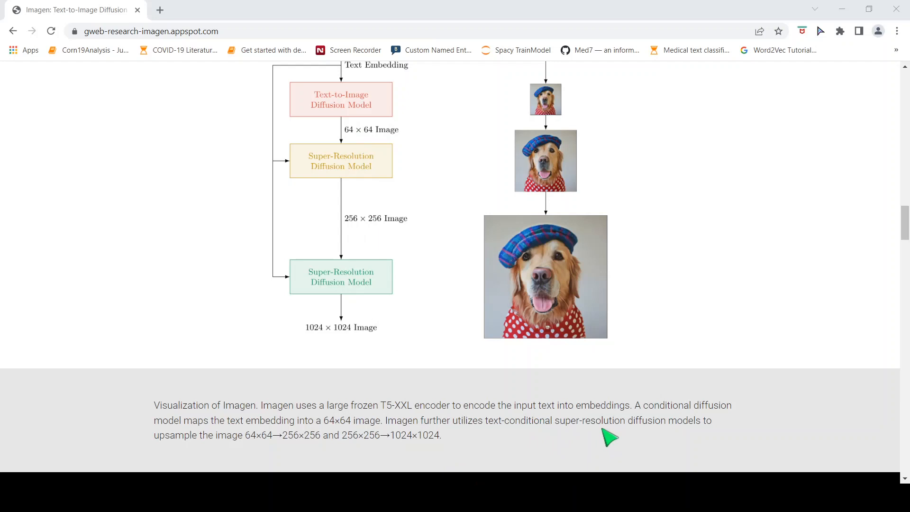
{"action": "mouse_move", "coordinate": [407, 225]}
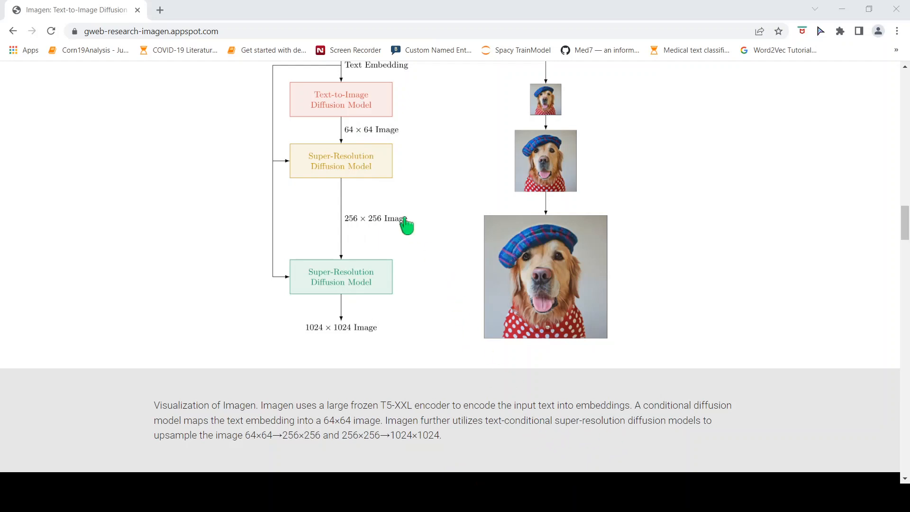
{"action": "mouse_move", "coordinate": [336, 174]}
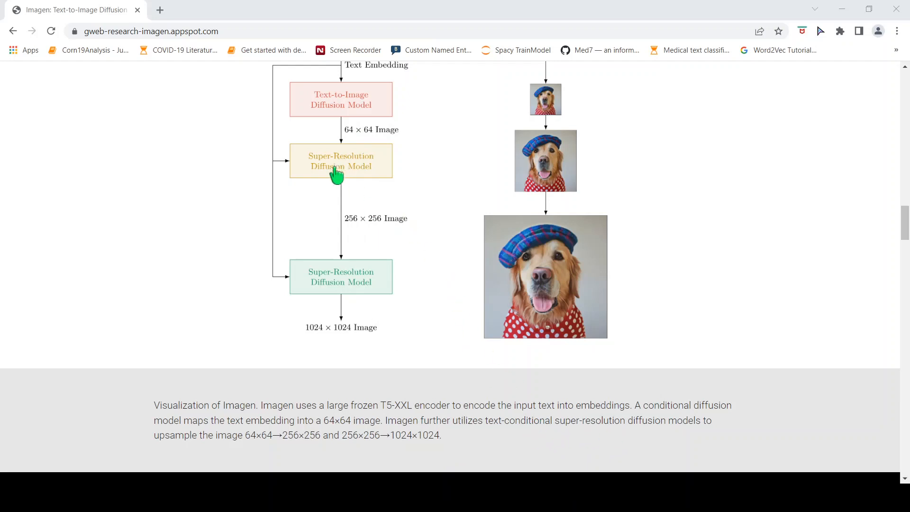
{"action": "mouse_move", "coordinate": [367, 147]}
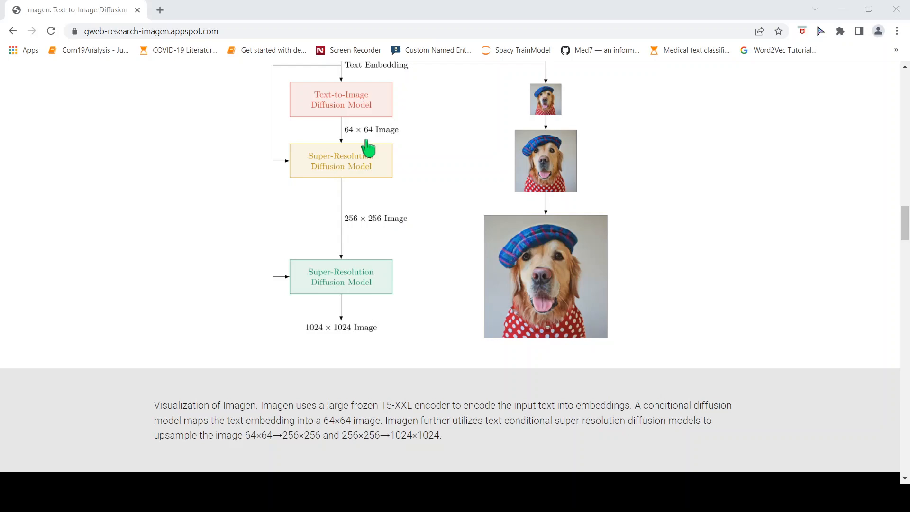
{"action": "mouse_move", "coordinate": [509, 354]}
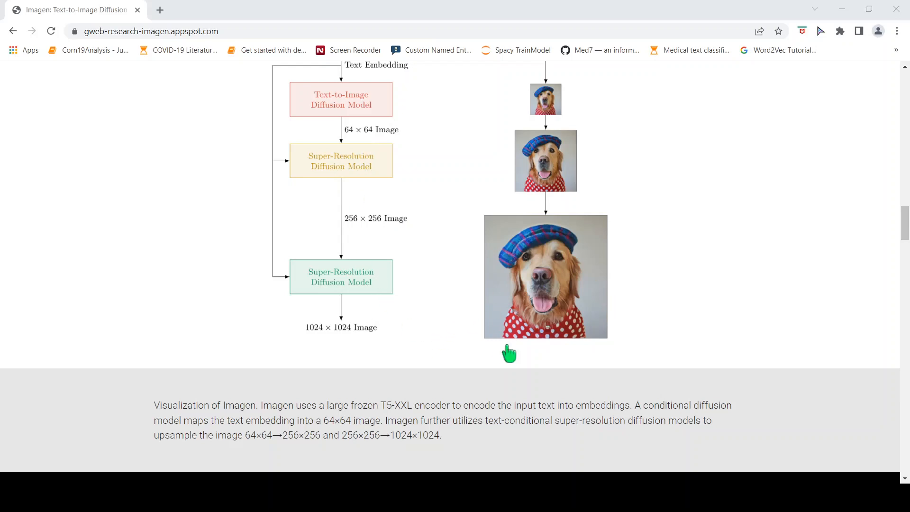
{"action": "scroll", "scroll_direction": "down", "scroll_amount": 3}
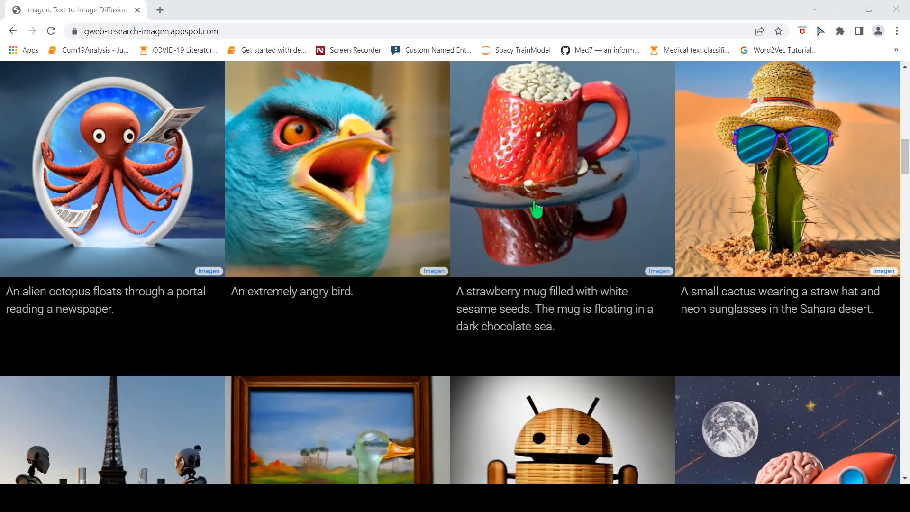
{"action": "mouse_move", "coordinate": [555, 261]}
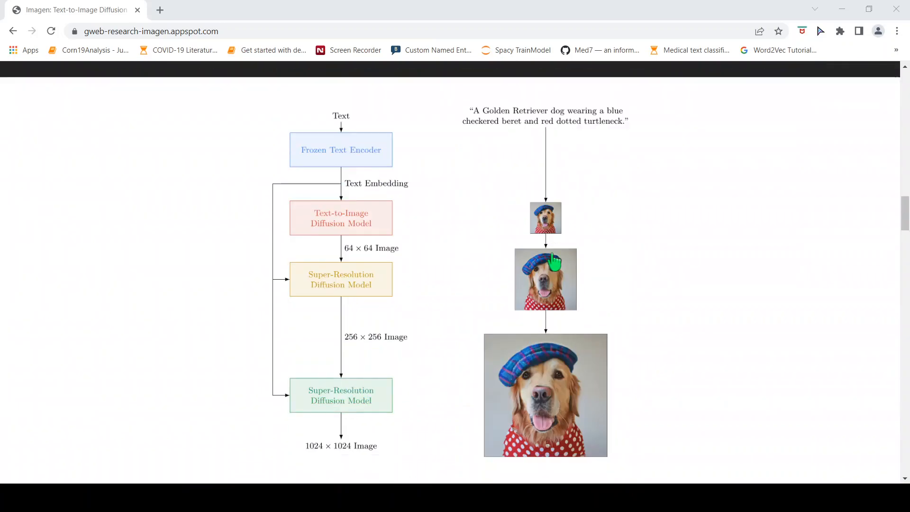
{"action": "scroll", "scroll_direction": "down", "scroll_amount": 3}
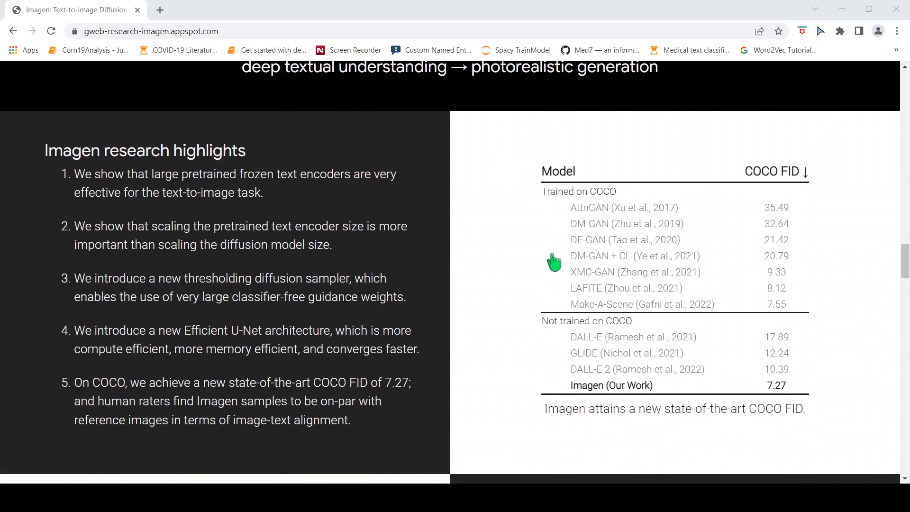
{"action": "scroll", "scroll_direction": "down", "scroll_amount": 3}
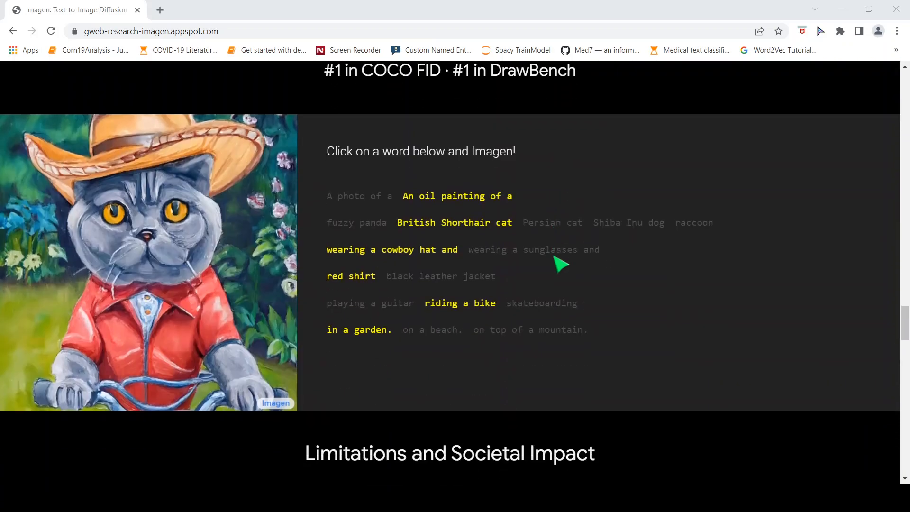
- Try demo variations: cat on a mountain, photo, beach, oil painting, Persian cat
{"action": "left_click", "coordinate": [529, 329]}
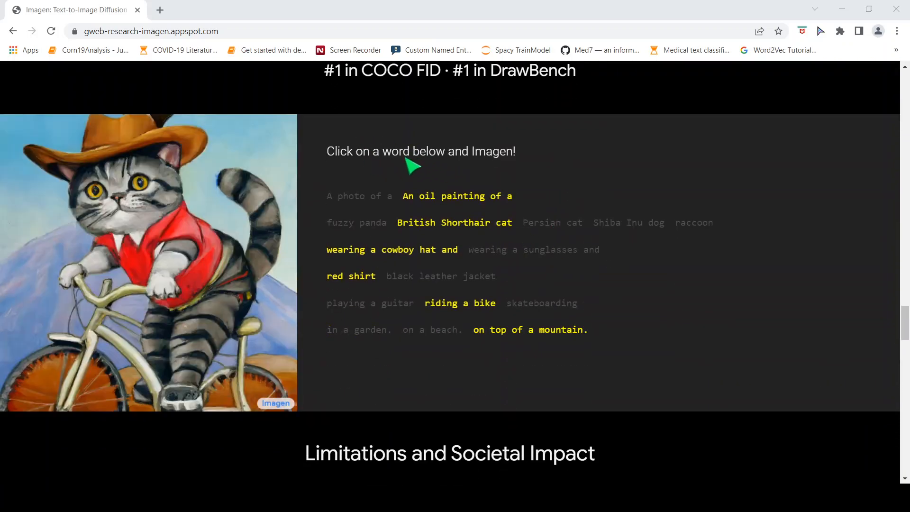
{"action": "left_click", "coordinate": [351, 195]}
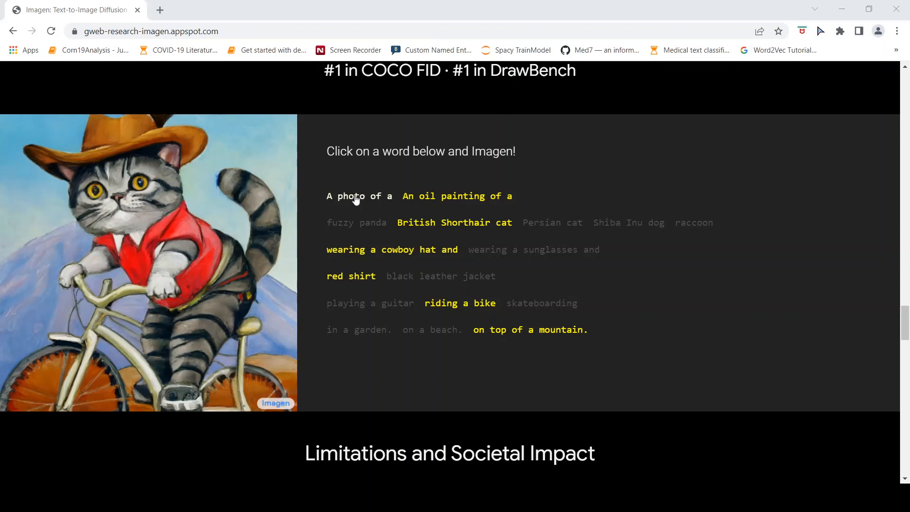
{"action": "left_click", "coordinate": [351, 196]}
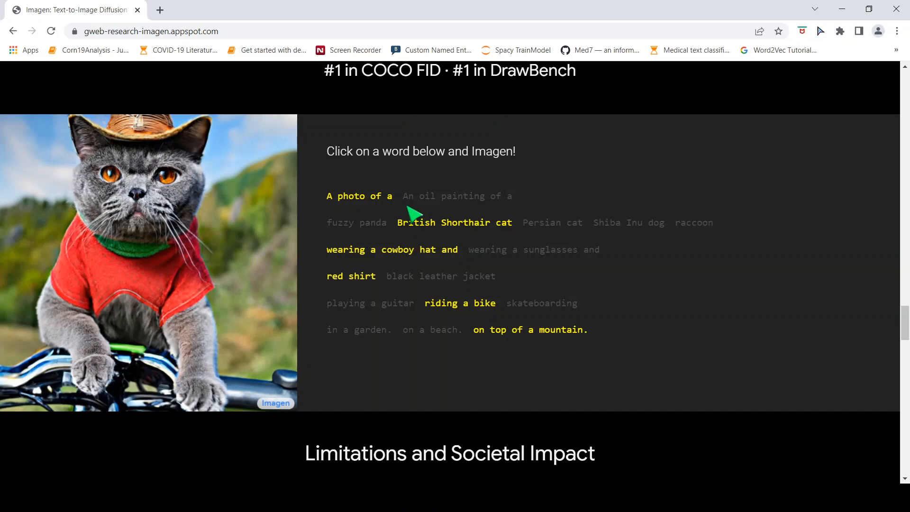
{"action": "left_click", "coordinate": [431, 329]}
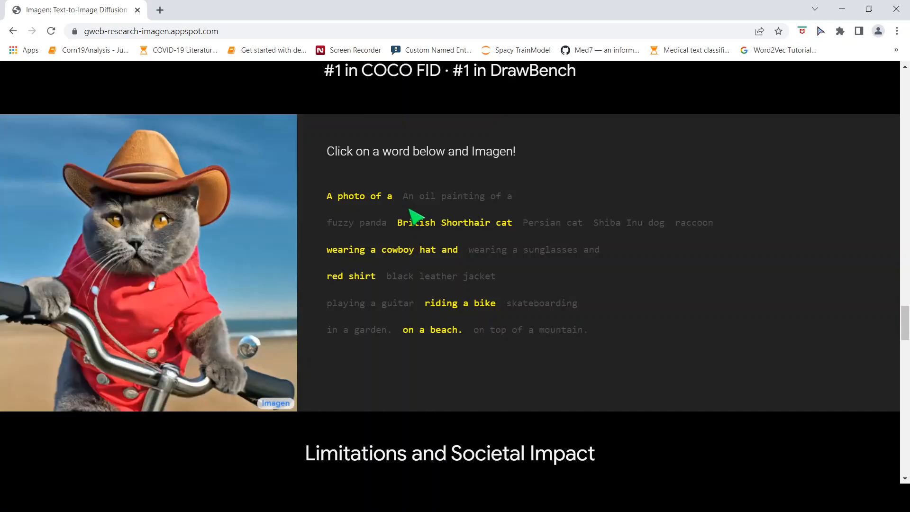
{"action": "mouse_move", "coordinate": [242, 267]}
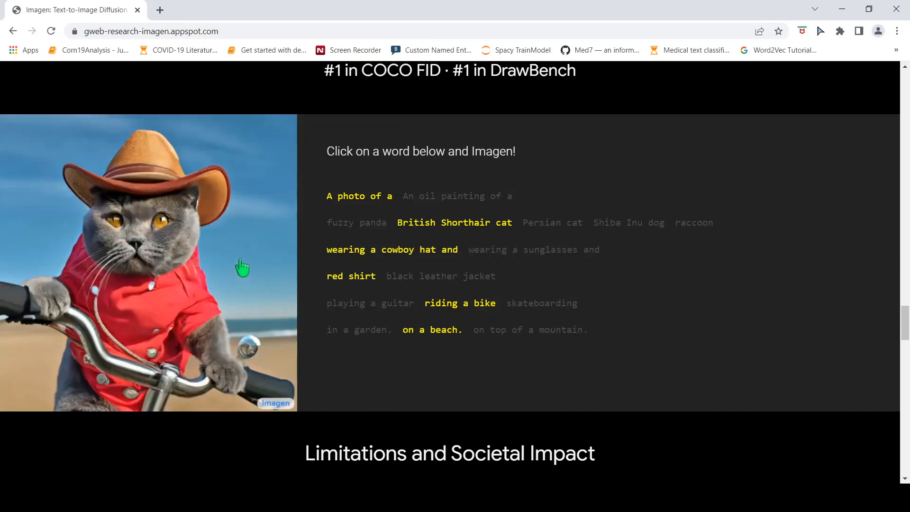
{"action": "left_click", "coordinate": [456, 195]}
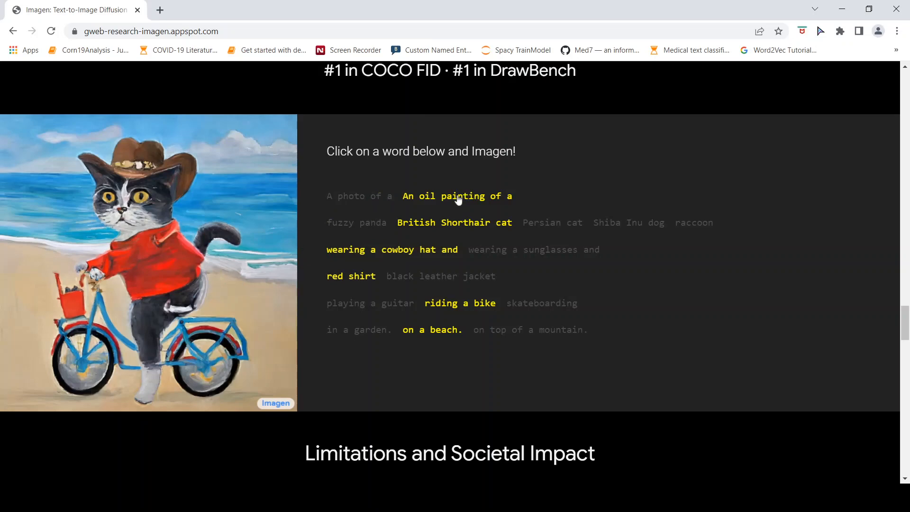
{"action": "left_click", "coordinate": [551, 222]}
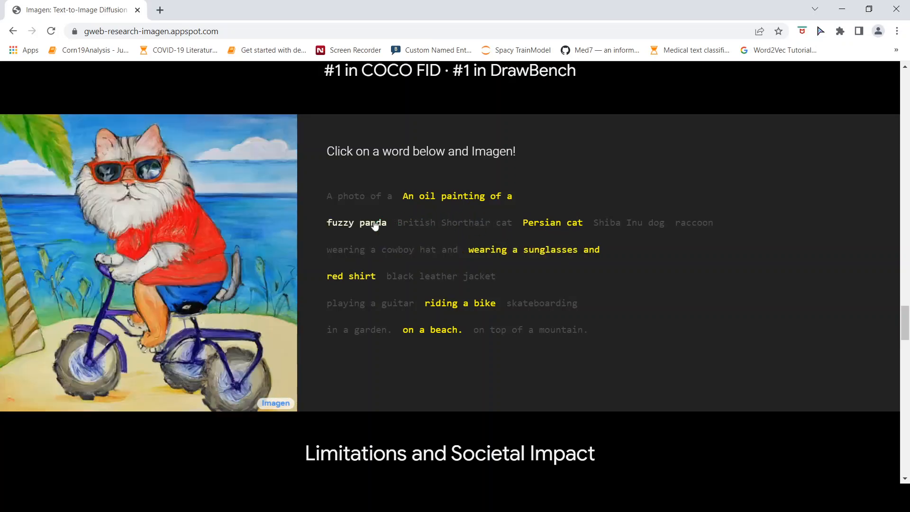
- Build a photo of a fuzzy panda skateboarding on top of a mountain
{"action": "left_click", "coordinate": [357, 223]}
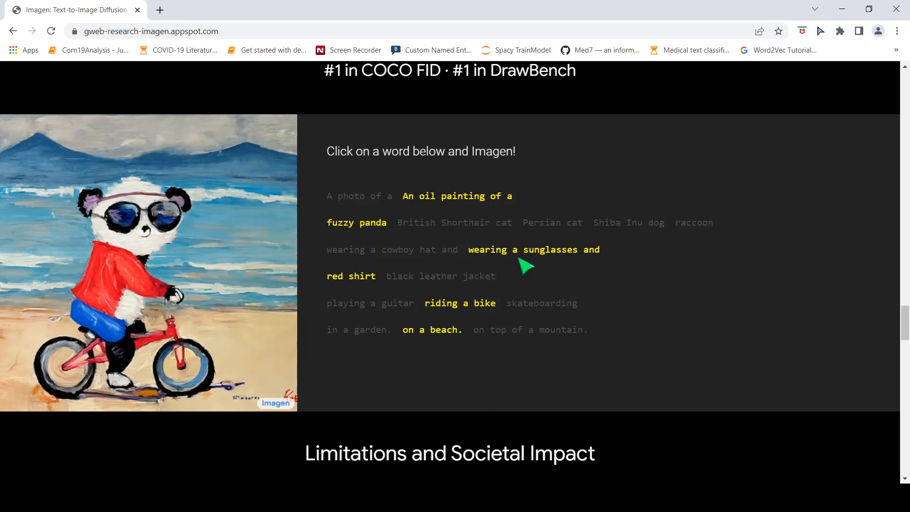
{"action": "left_click", "coordinate": [369, 302]}
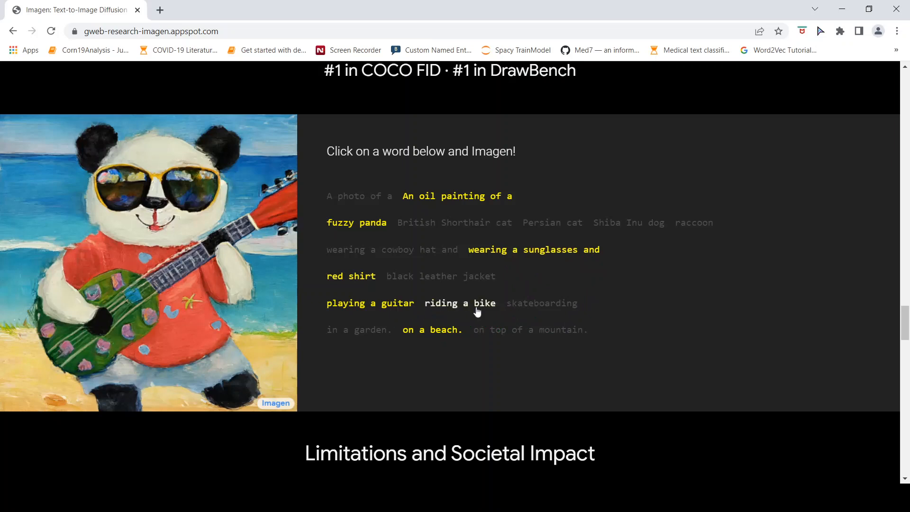
{"action": "left_click", "coordinate": [541, 303]}
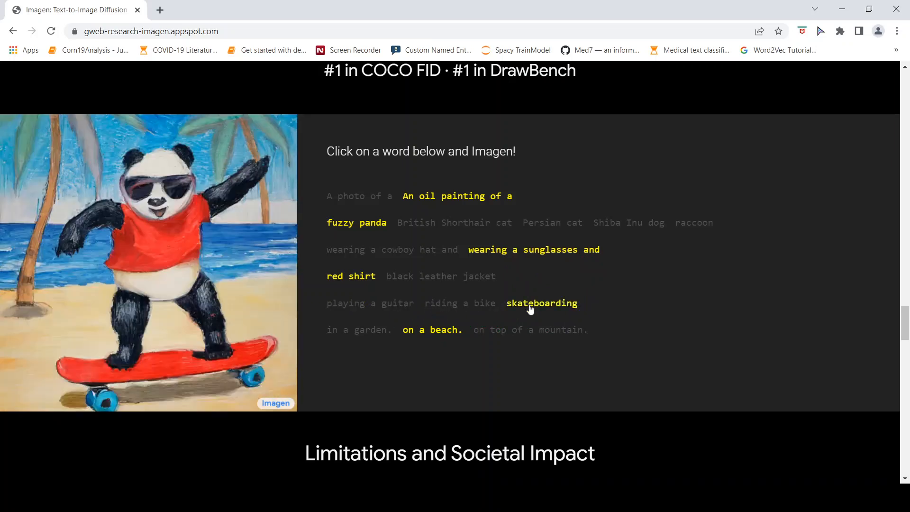
{"action": "left_click", "coordinate": [529, 330]}
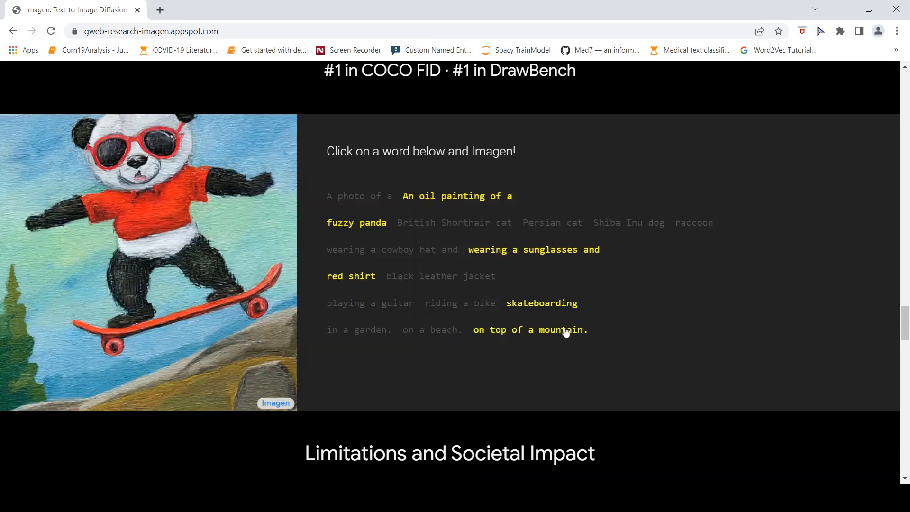
{"action": "left_click", "coordinate": [359, 195]}
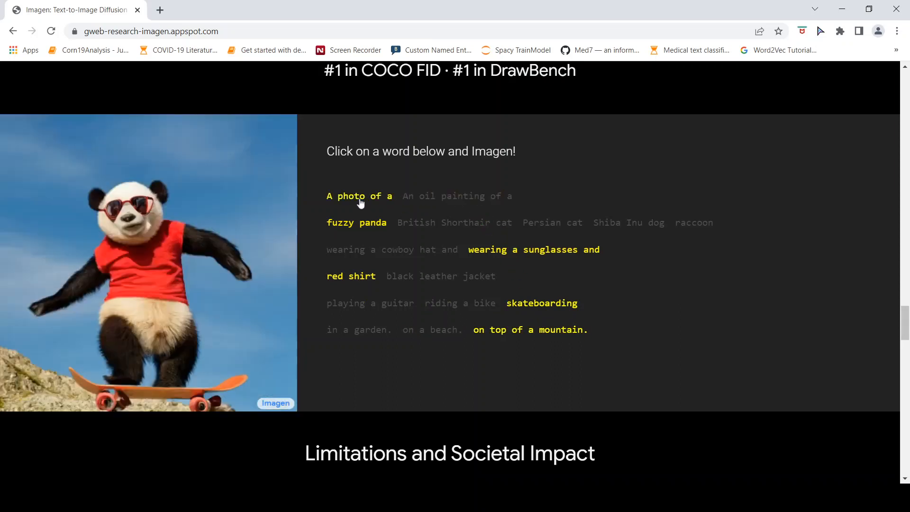
{"action": "mouse_move", "coordinate": [244, 314]}
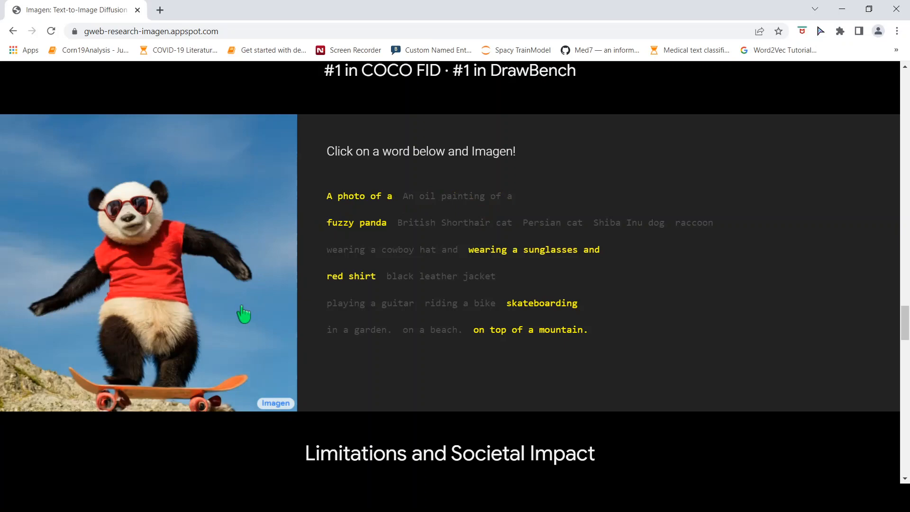
{"action": "scroll", "scroll_direction": "up", "scroll_amount": 3}
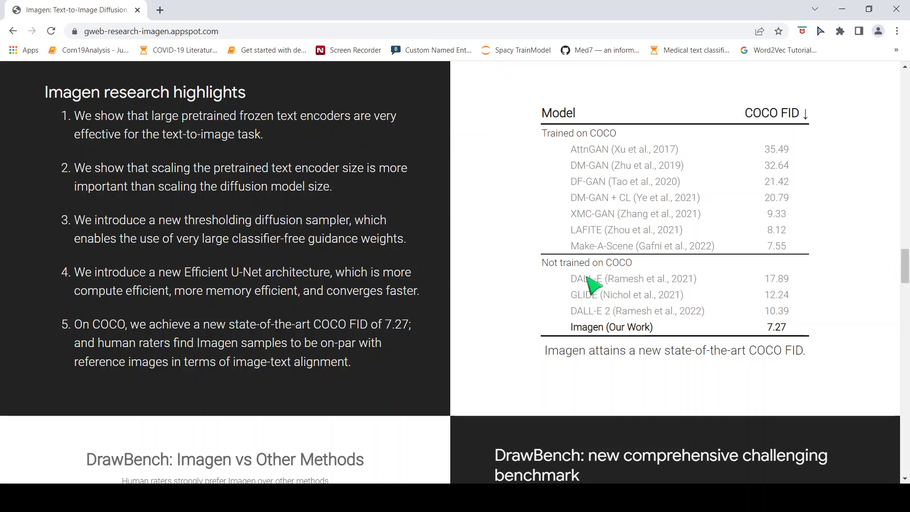
{"action": "mouse_move", "coordinate": [620, 306]}
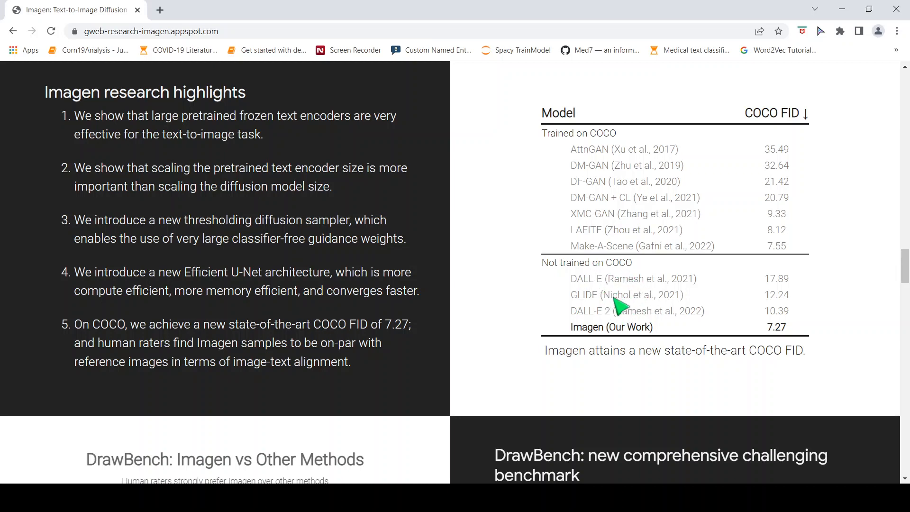
{"action": "mouse_move", "coordinate": [406, 340]}
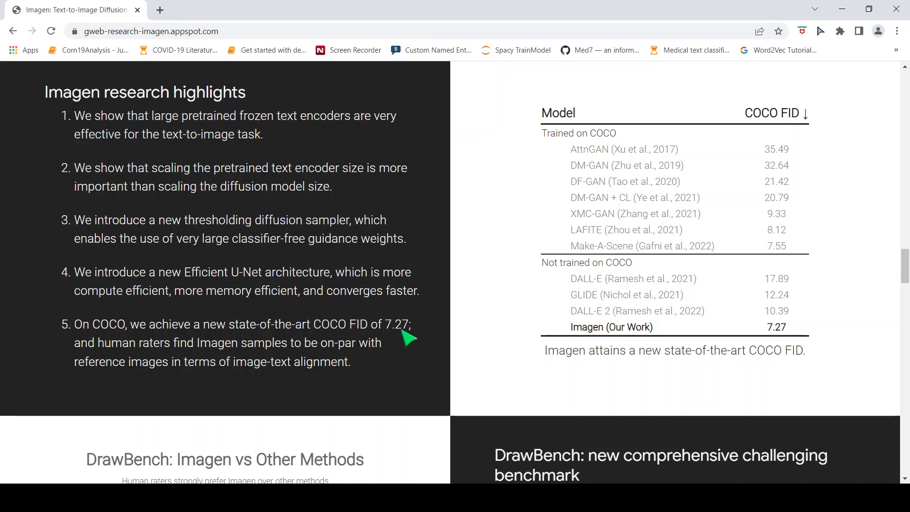
{"action": "mouse_move", "coordinate": [377, 347]}
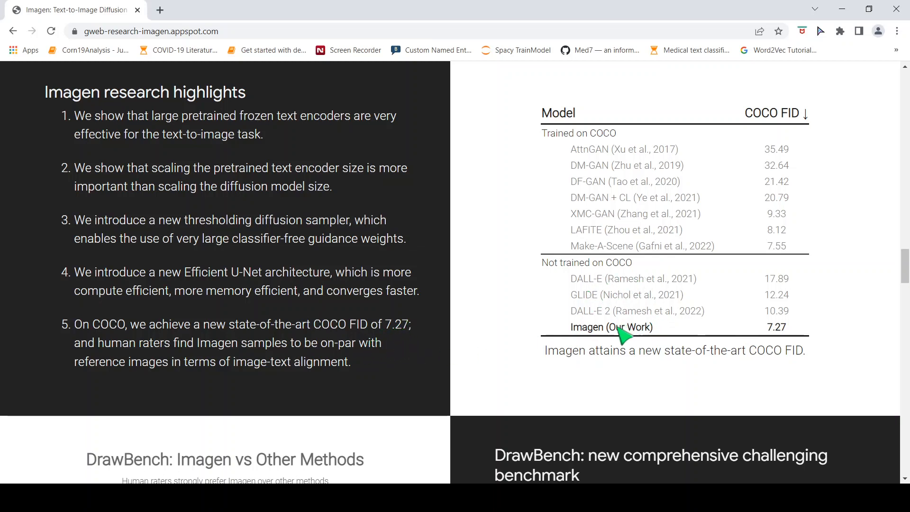
{"action": "mouse_move", "coordinate": [610, 299]}
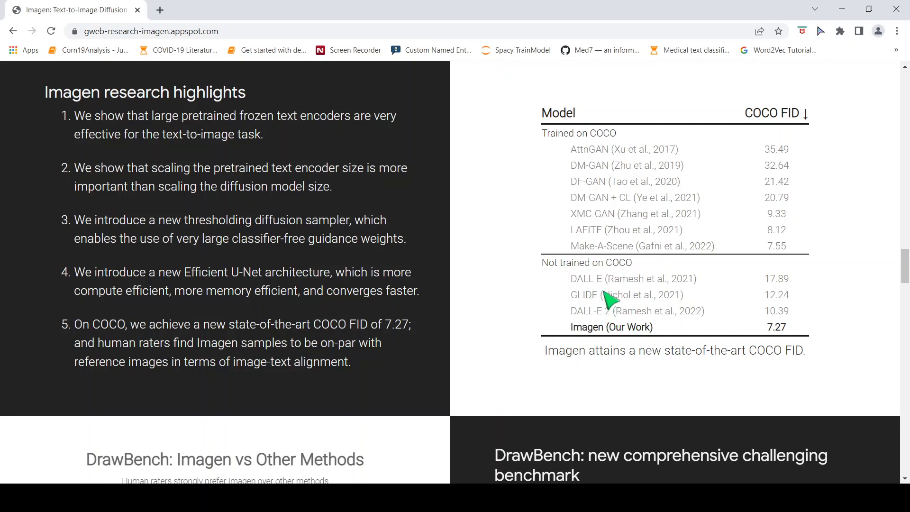
{"action": "mouse_move", "coordinate": [626, 282]}
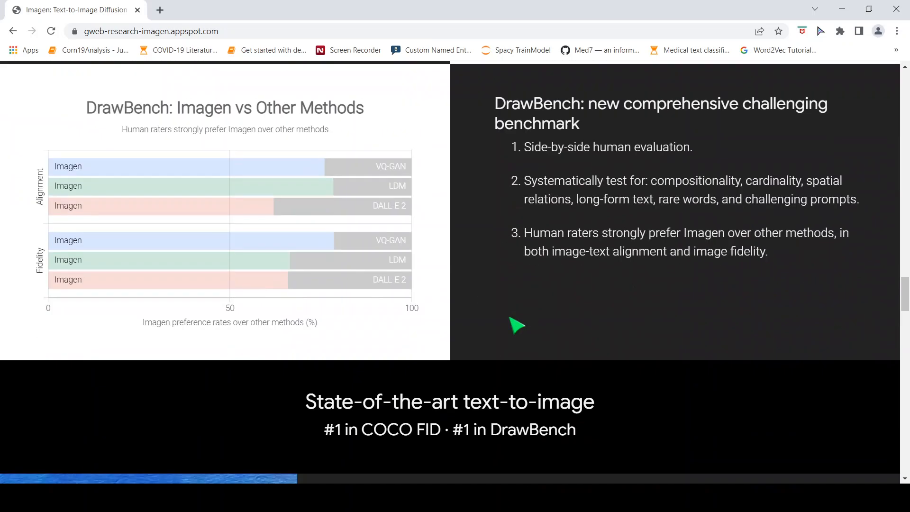
- Return to the Imagen title banner and Google Research introduction
{"action": "scroll", "scroll_direction": "down", "scroll_amount": 3}
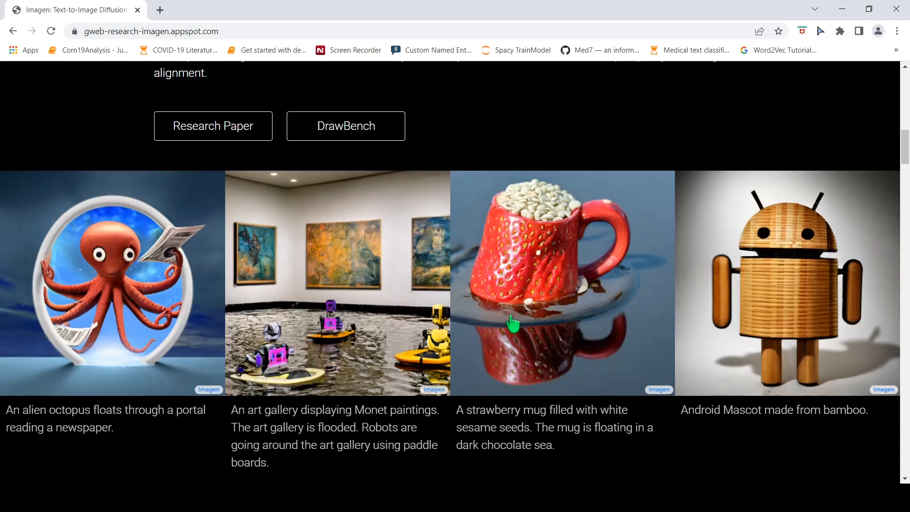
{"action": "mouse_move", "coordinate": [515, 326]}
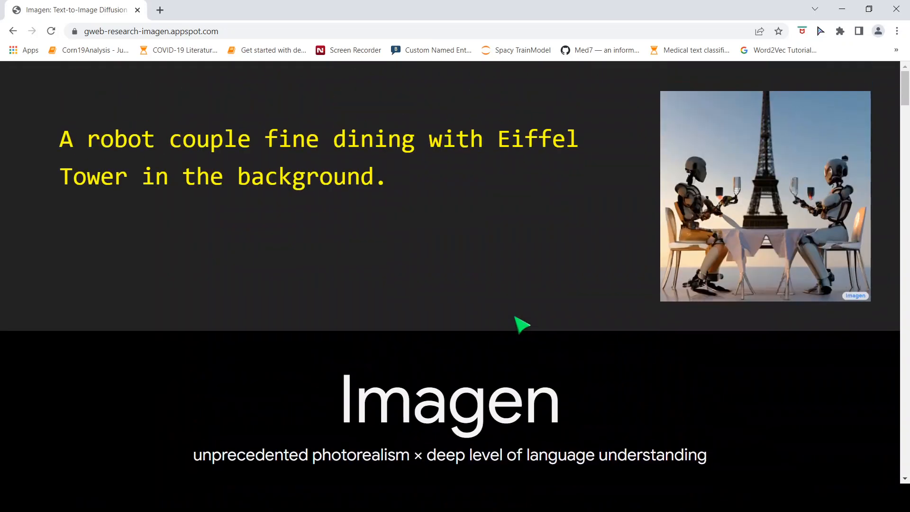
{"action": "scroll", "scroll_direction": "down", "scroll_amount": 3}
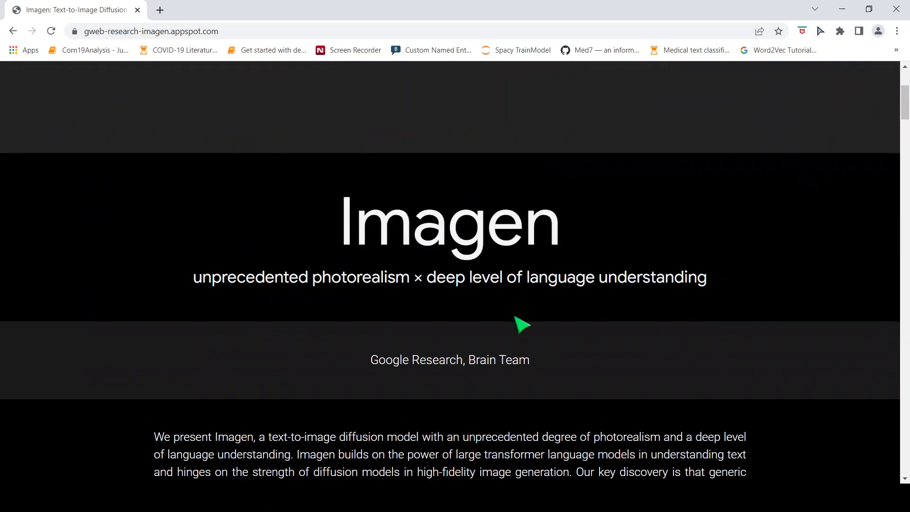